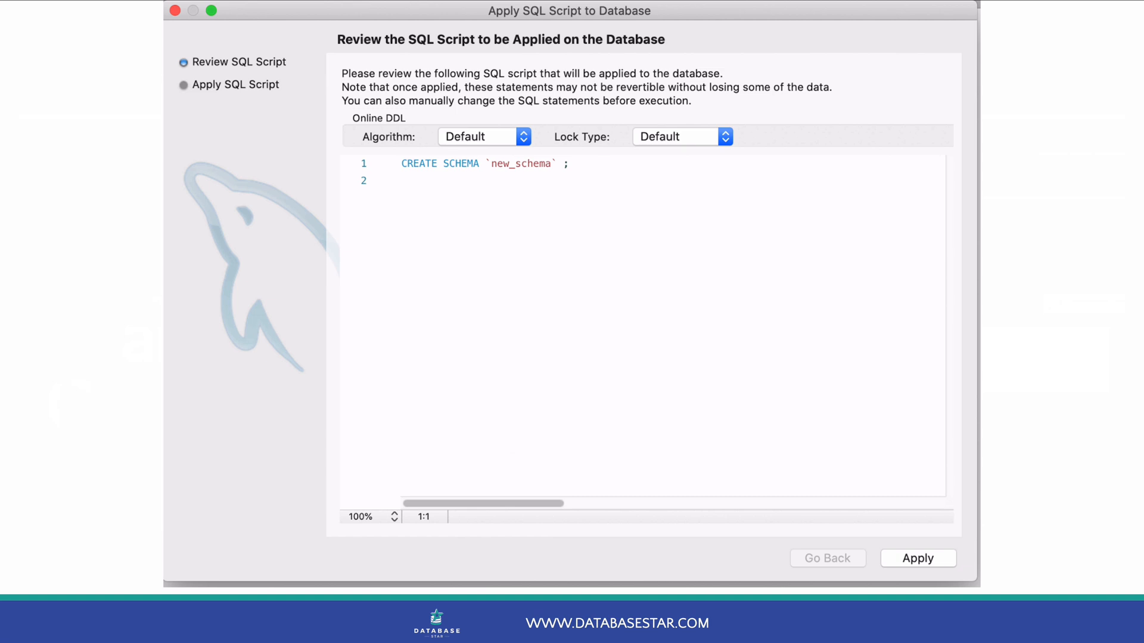
Apply the CREATE SCHEMA `new_schema` script to create the database on the server.
left_click(918, 558)
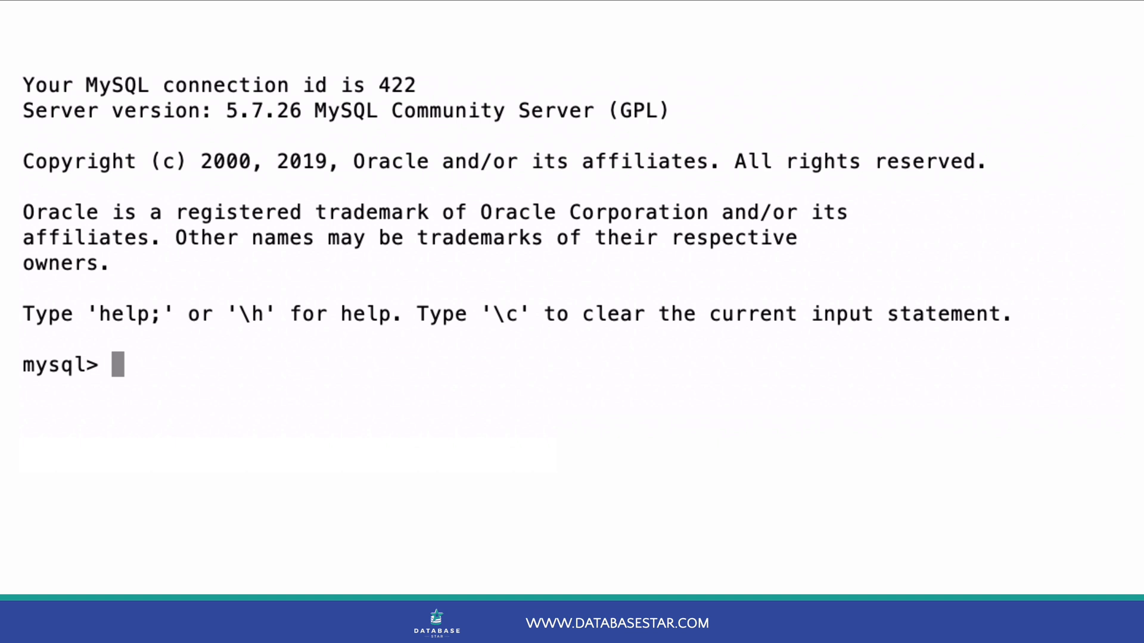
Run create database new_schema_v3; then show databases; listing 23 databases including it.
type("create database new_schema_v3;")
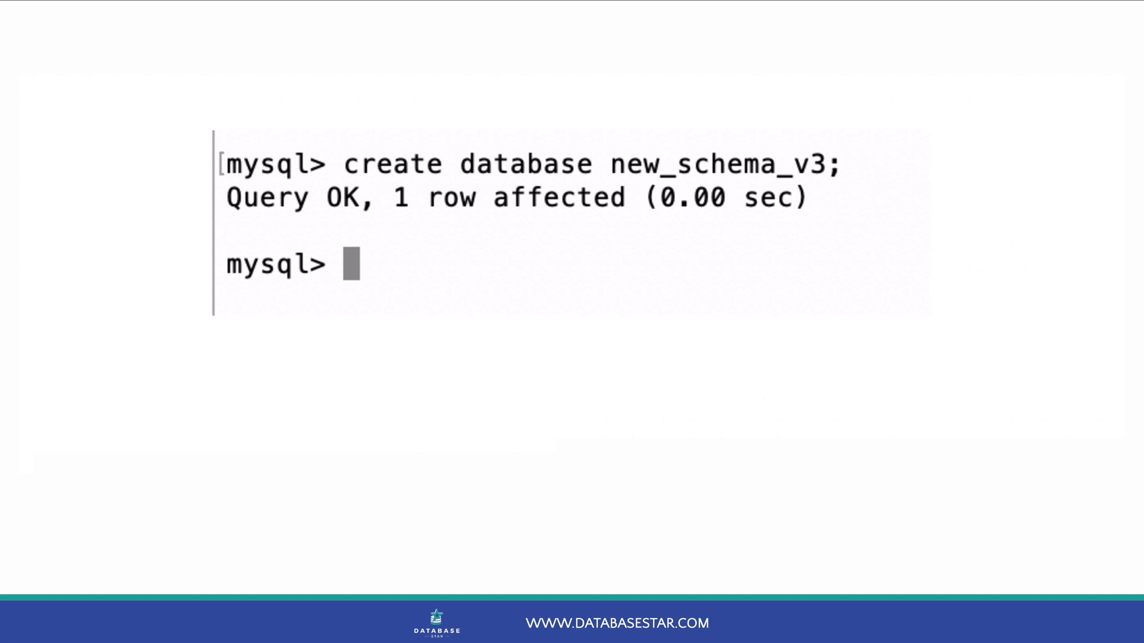
type("show databases;")
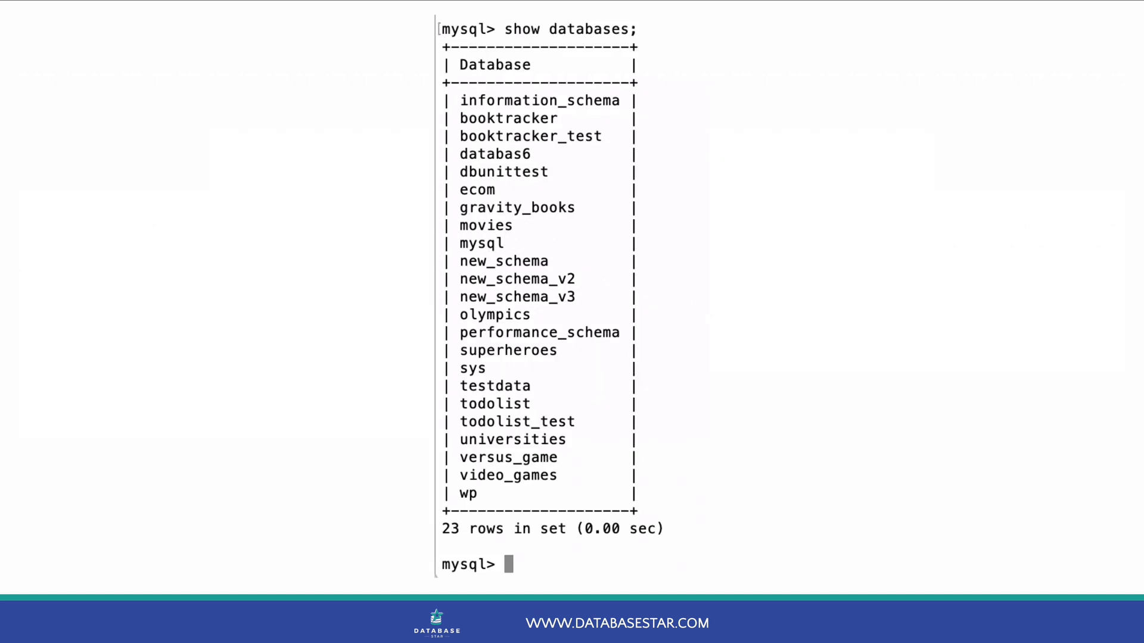